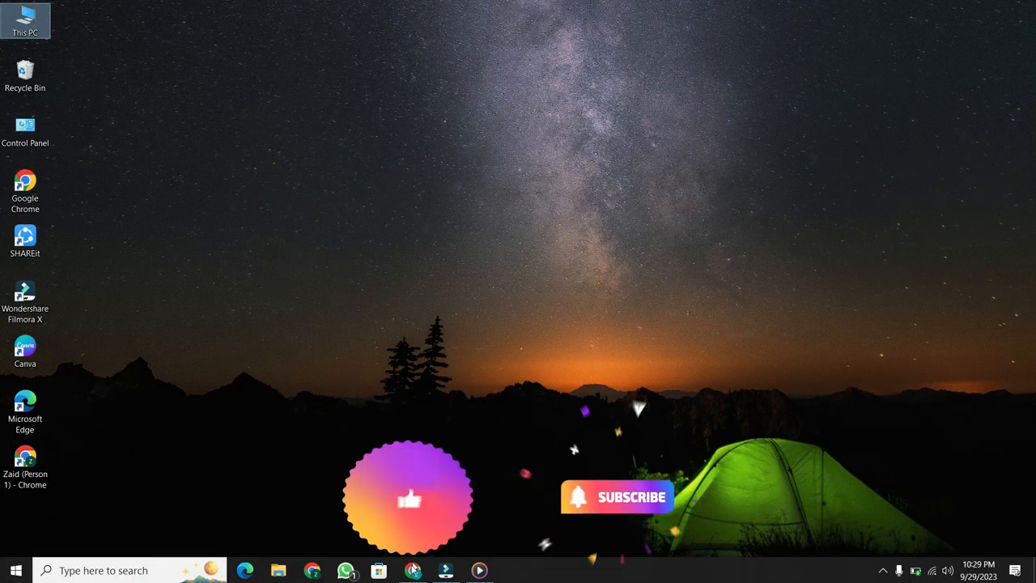
Step: Open Chrome from the desktop profile shortcut to reach the LinkedIn feed
{"action": "left_click", "coordinate": [413, 571]}
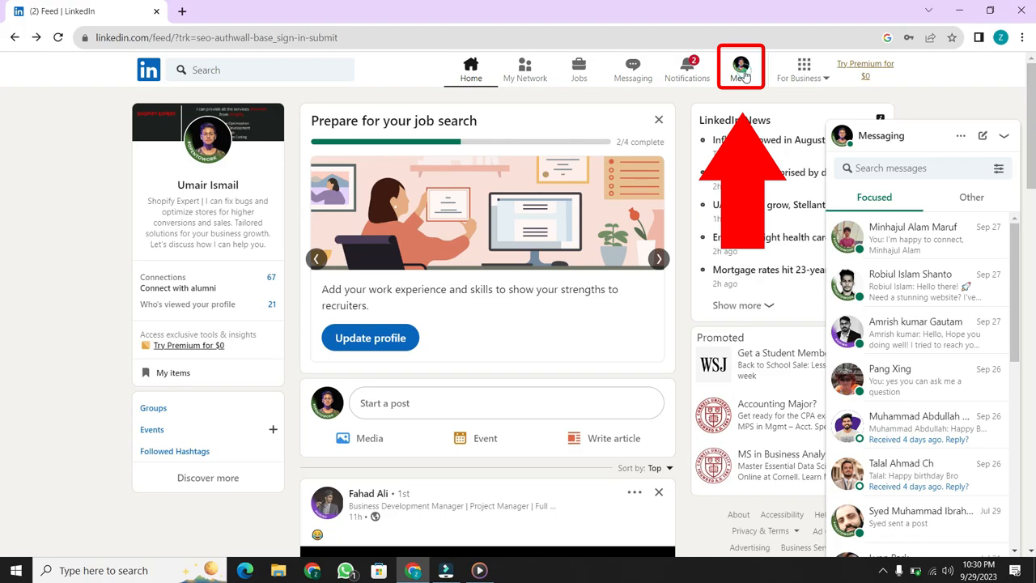
Step: Open your own profile from the Me menu
{"action": "left_click", "coordinate": [740, 66]}
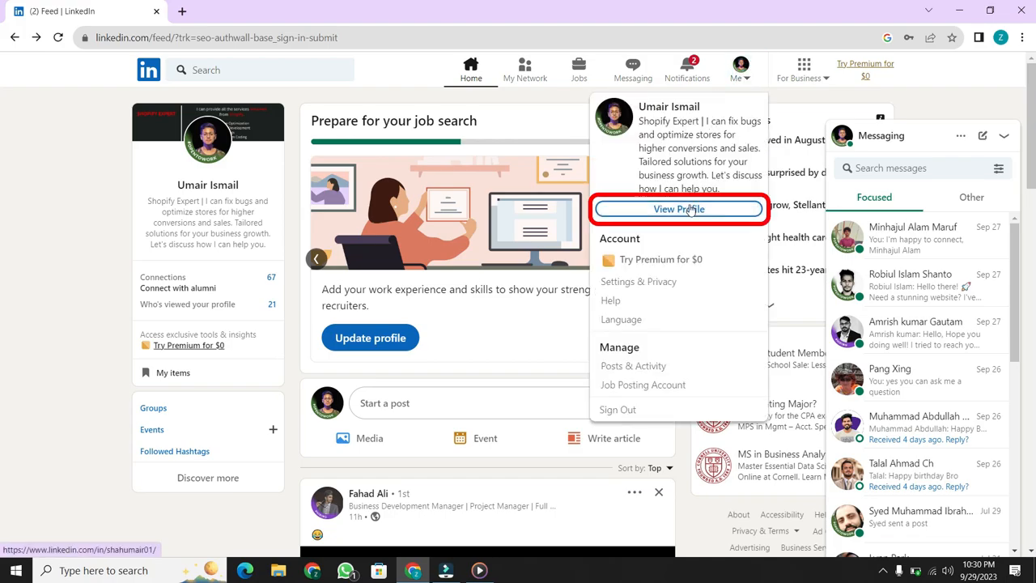
{"action": "left_click", "coordinate": [679, 208]}
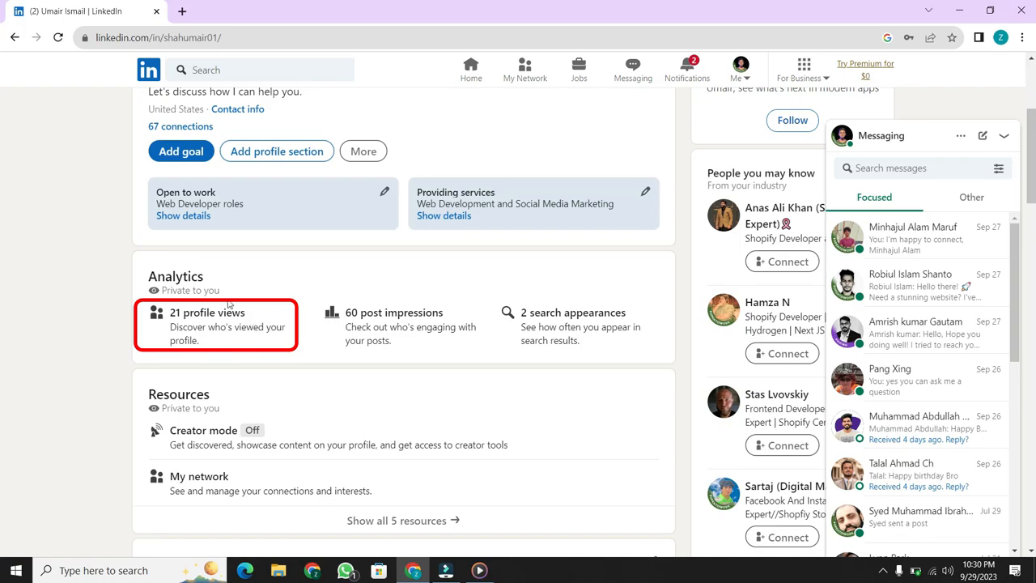
{"action": "mouse_move", "coordinate": [207, 313]}
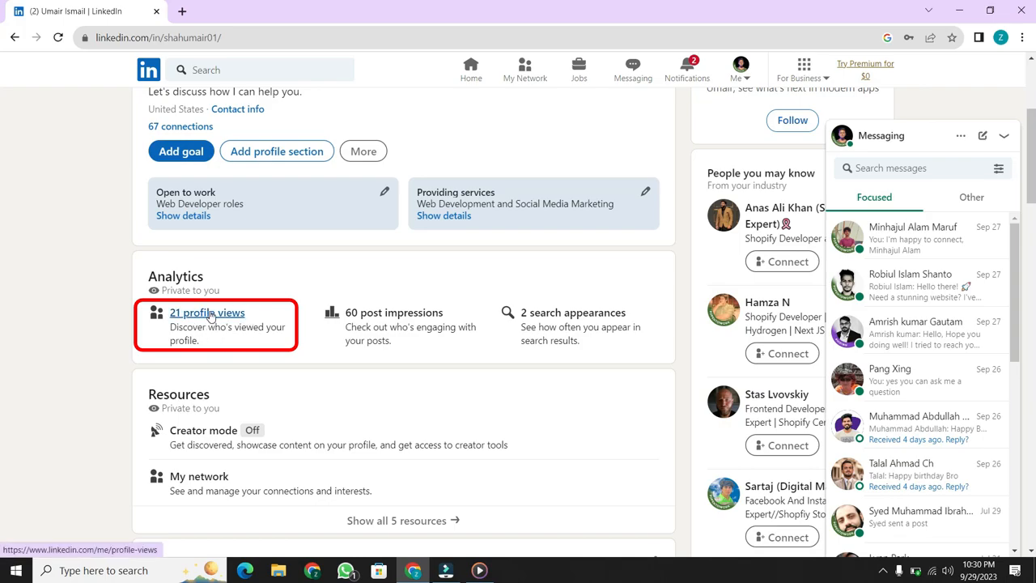
Step: Open '21 profile views' and scroll through the list of profile viewers
{"action": "left_click", "coordinate": [206, 312]}
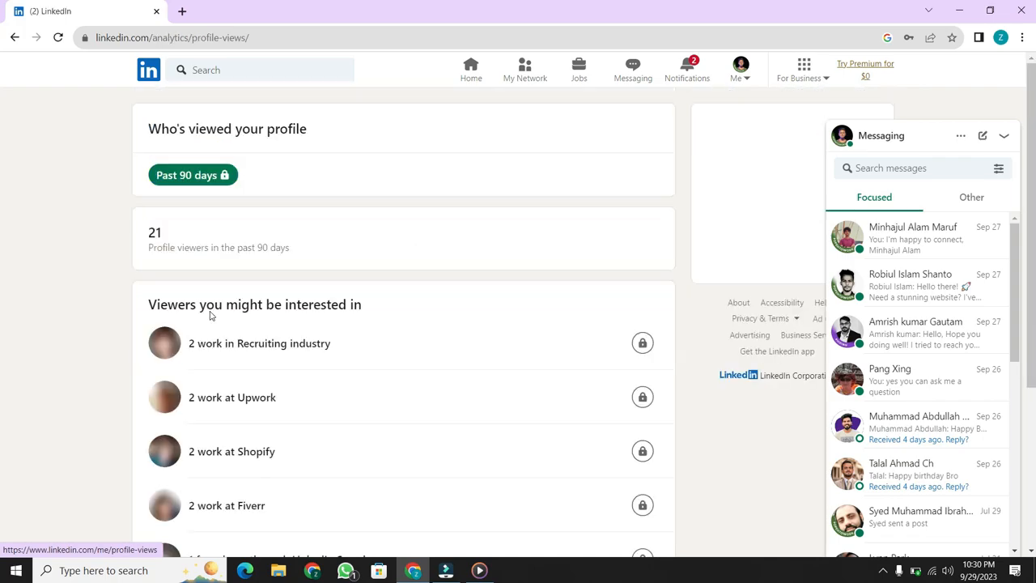
{"action": "scroll", "scroll_direction": "down", "scroll_amount": 3}
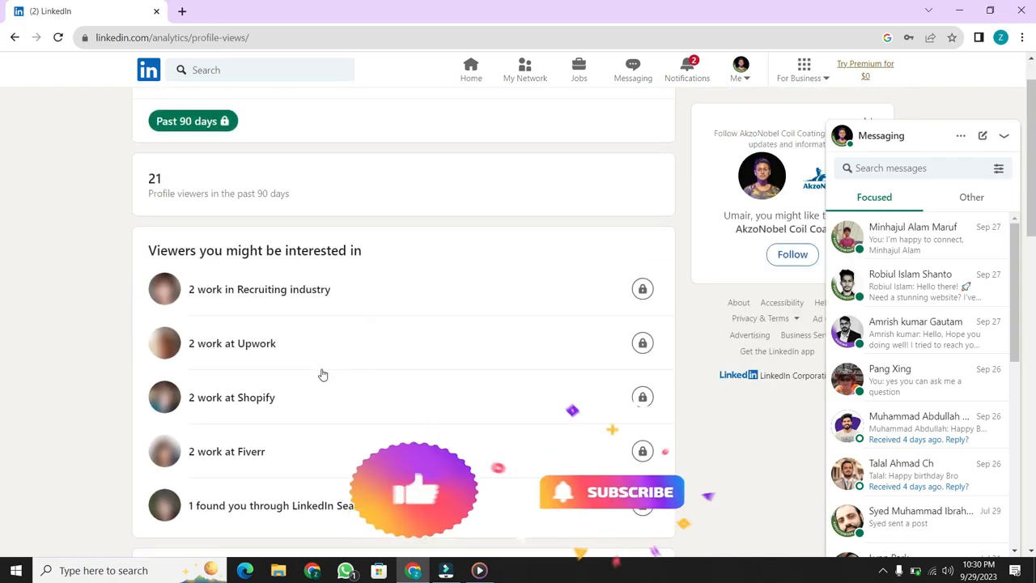
{"action": "scroll", "scroll_direction": "down", "scroll_amount": 3}
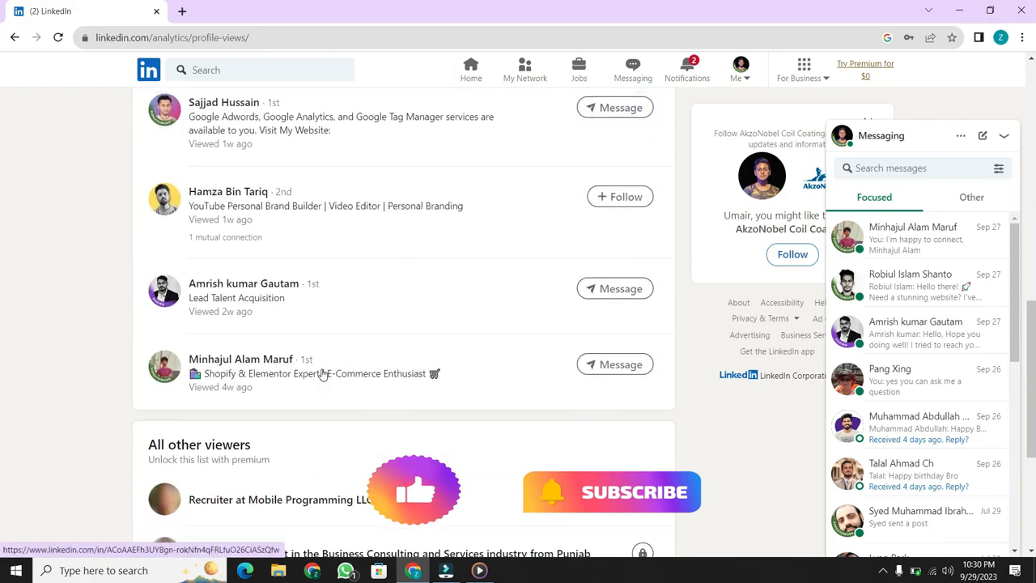
{"action": "scroll", "scroll_direction": "down", "scroll_amount": 3}
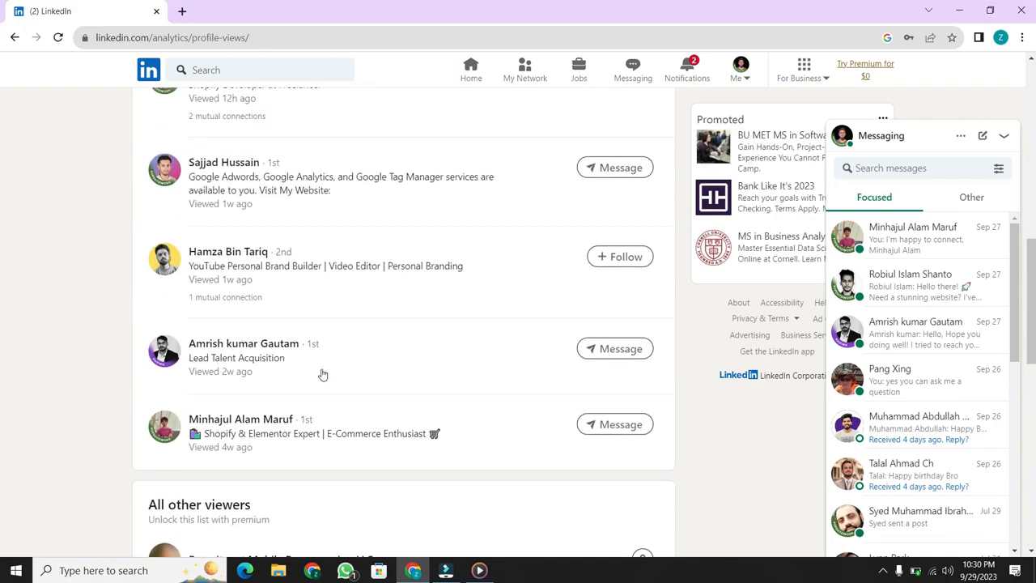
{"action": "scroll", "scroll_direction": "up", "scroll_amount": 3}
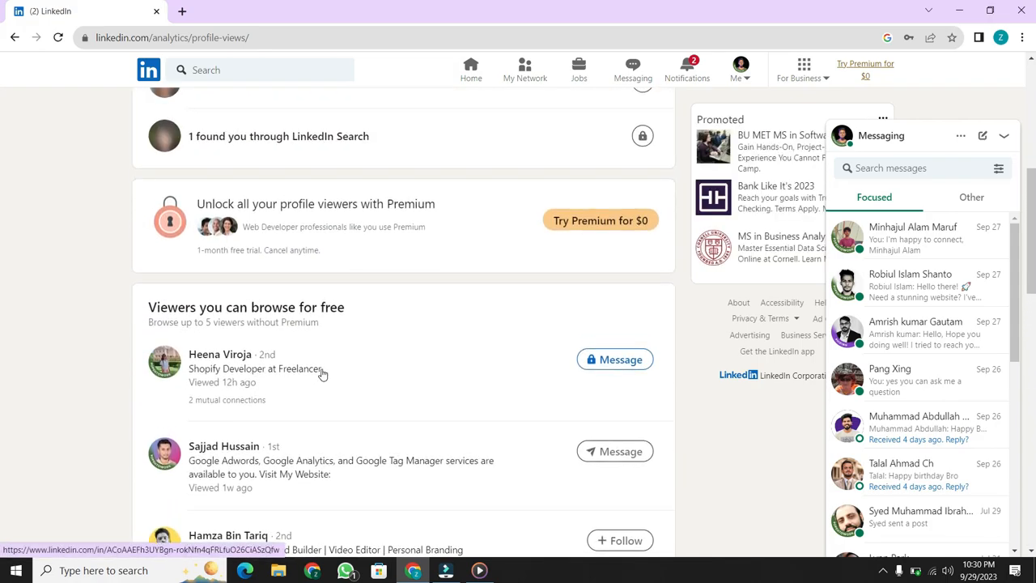